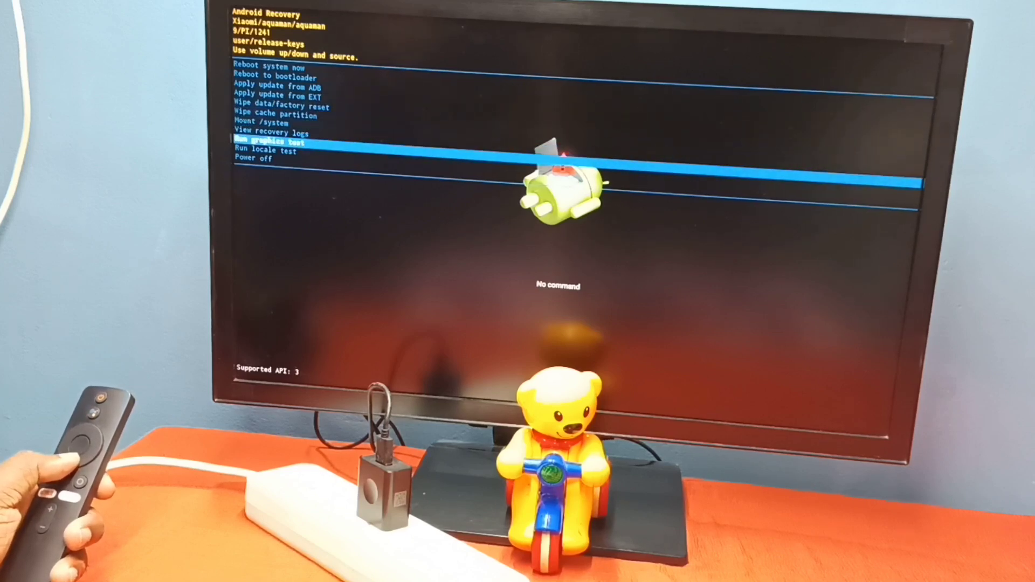
Move the recovery menu highlight down from Run graphics test to Power off
key("Down")
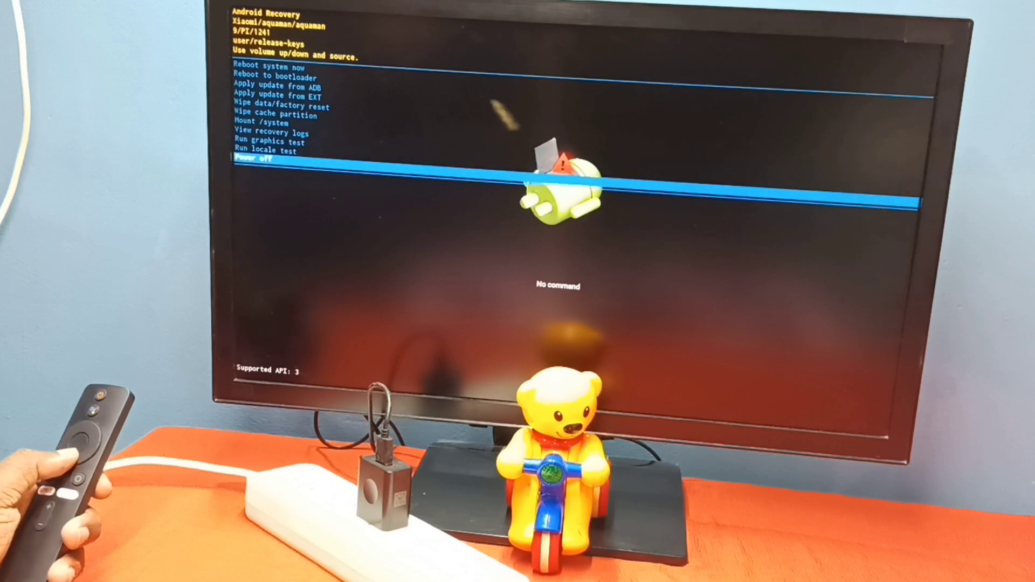
Move the highlight back up the menu to Reboot system now at the top
key("up")
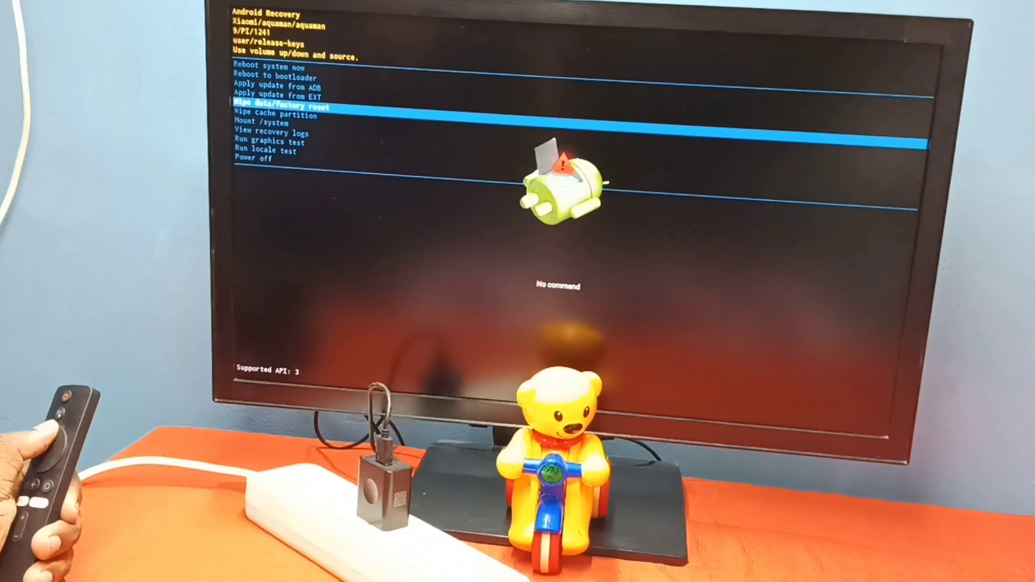
key("up")
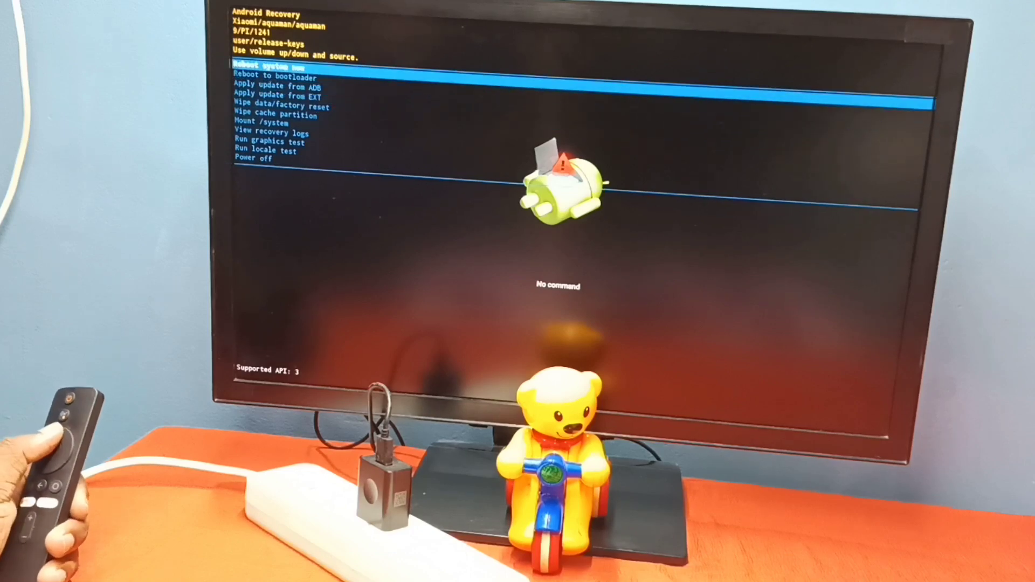